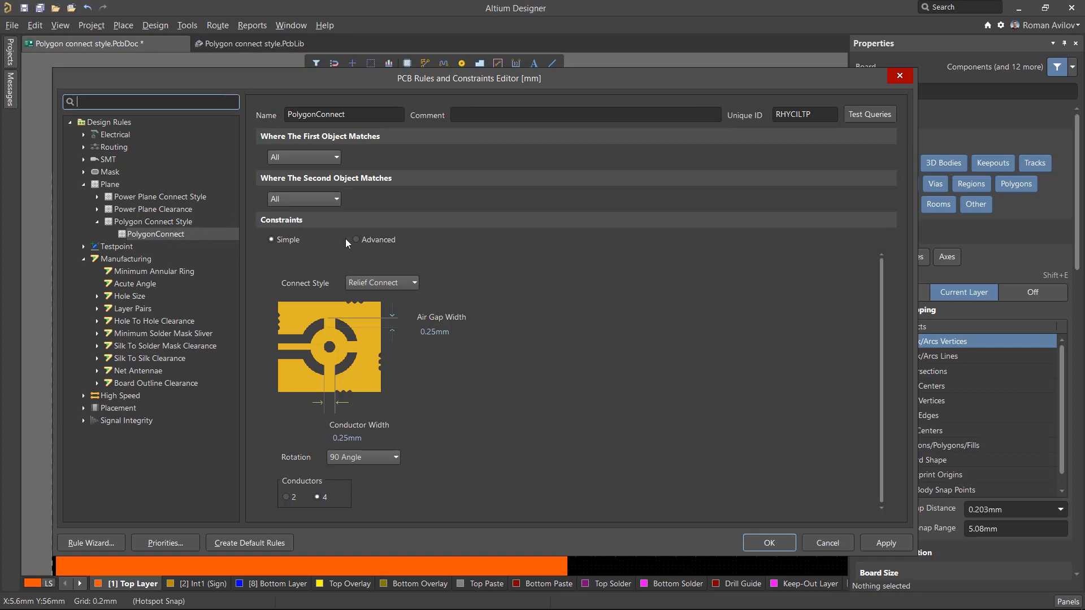
pyautogui.moveTo(308, 147)
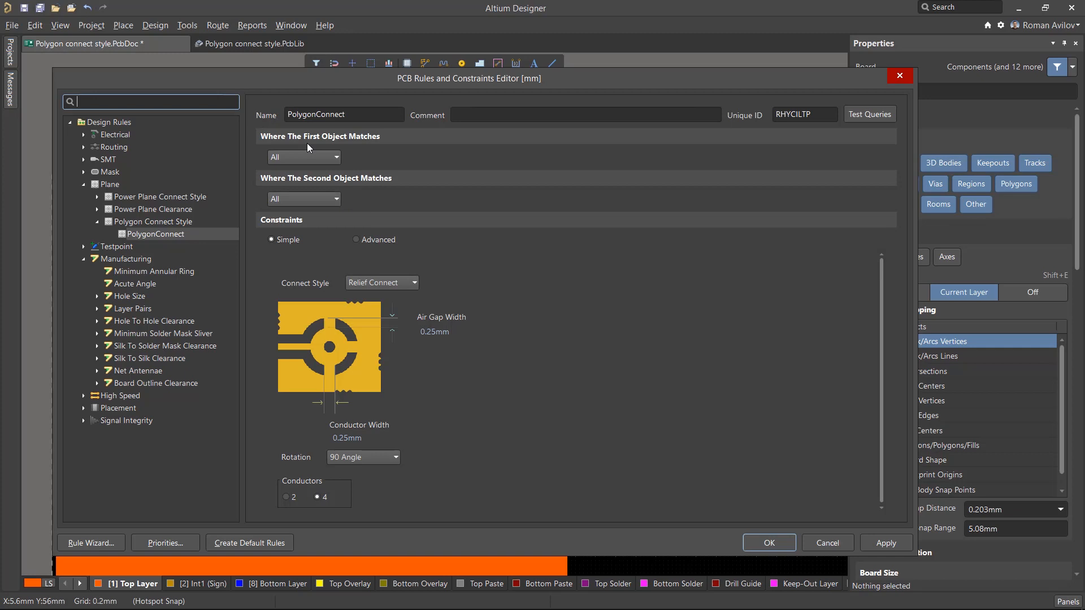
# Step: Try Direct and No Connect styles for the PolygonConnect rule, then keep Relief Connect
pyautogui.click(303, 156)
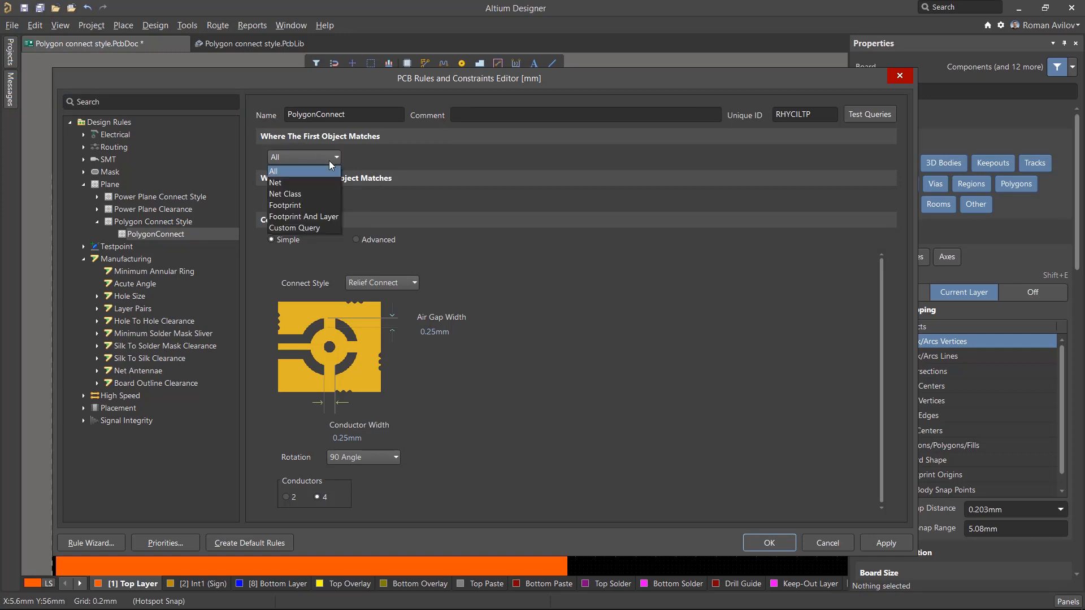
pyautogui.moveTo(293, 182)
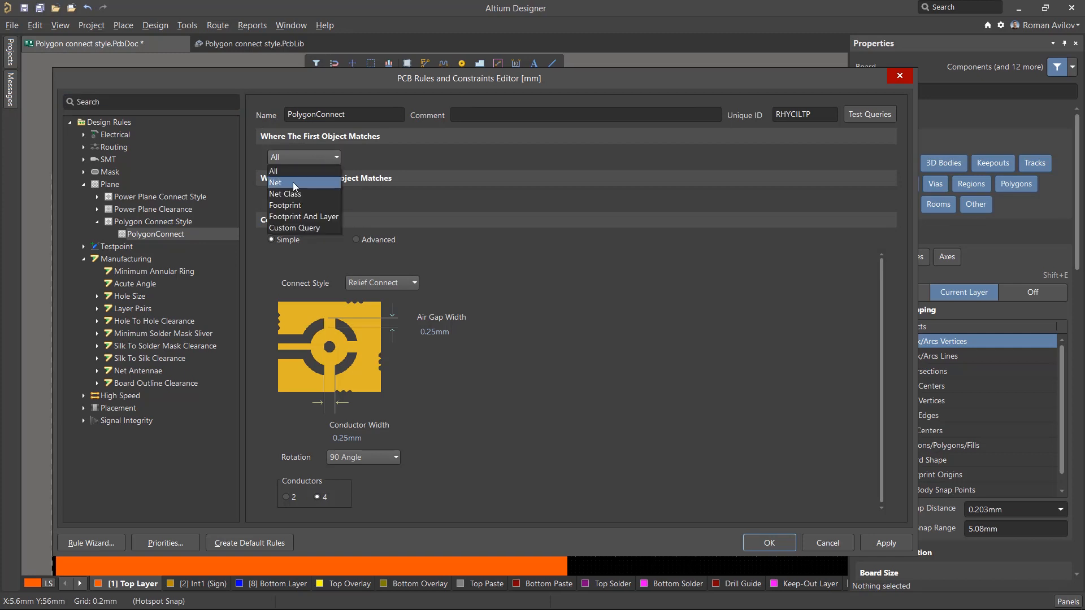
pyautogui.moveTo(300, 206)
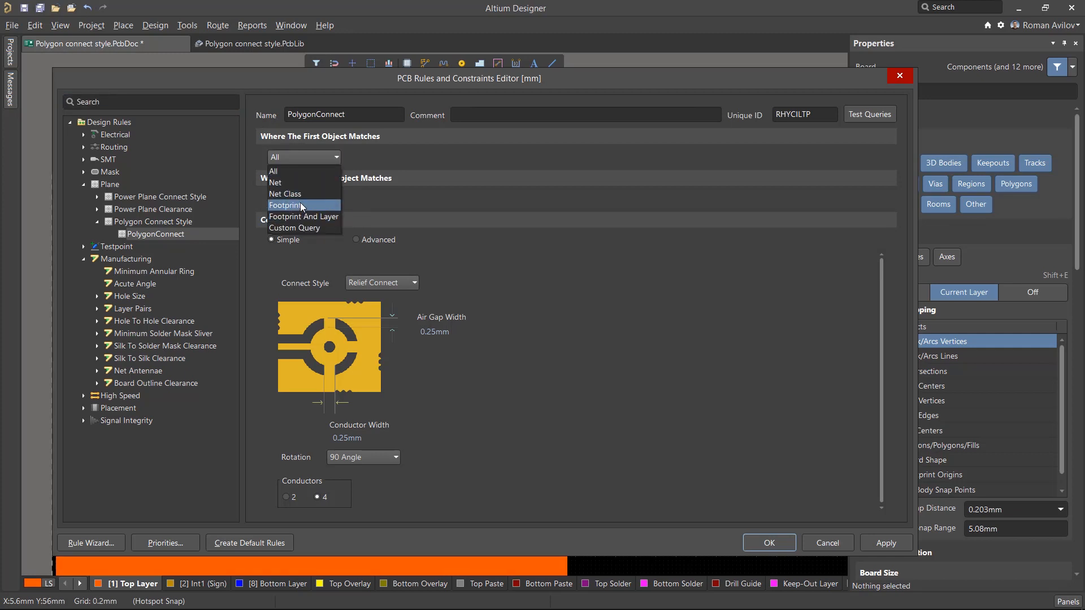
pyautogui.moveTo(285, 193)
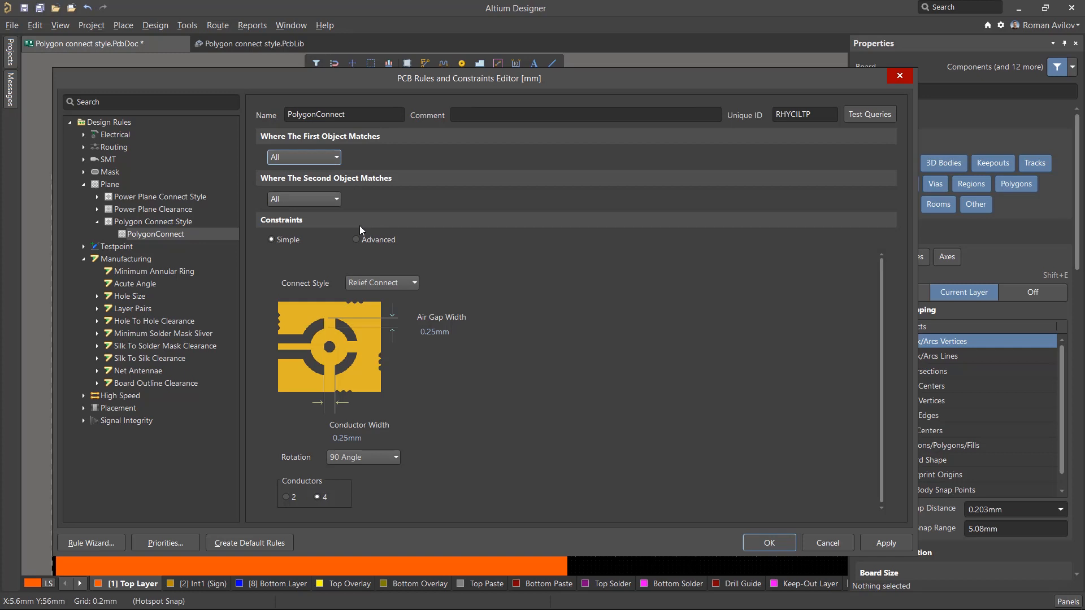
pyautogui.moveTo(399, 283)
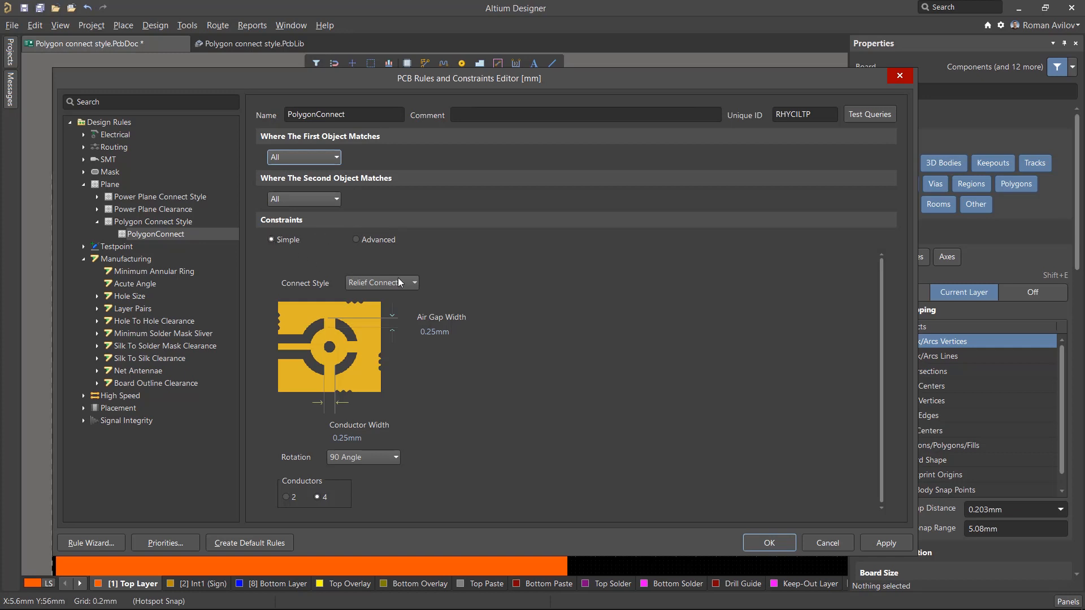
pyautogui.click(413, 283)
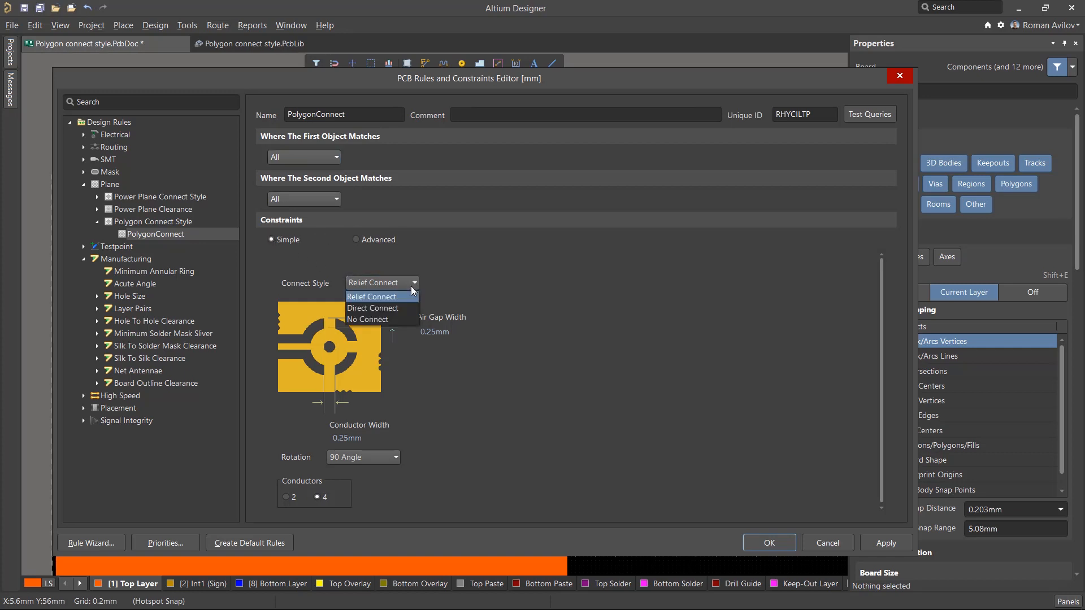
pyautogui.moveTo(402, 298)
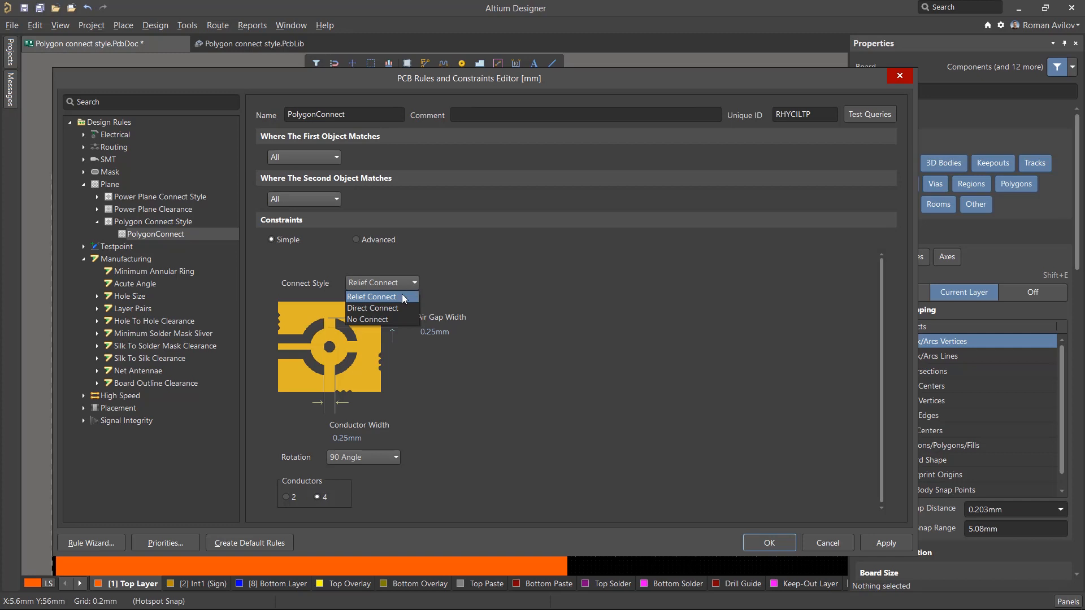
pyautogui.moveTo(375, 307)
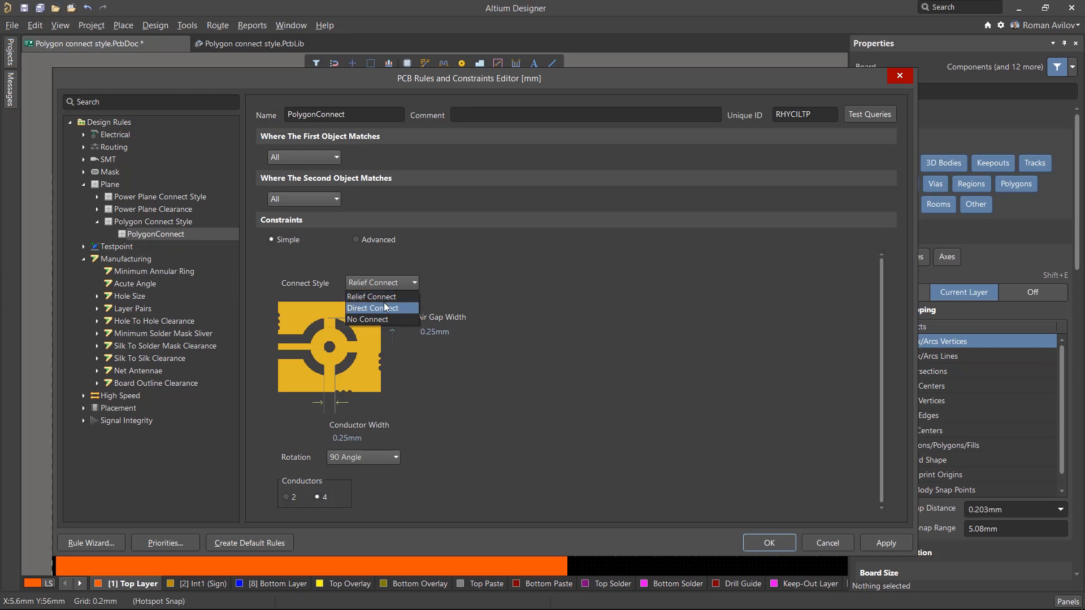
pyautogui.click(372, 308)
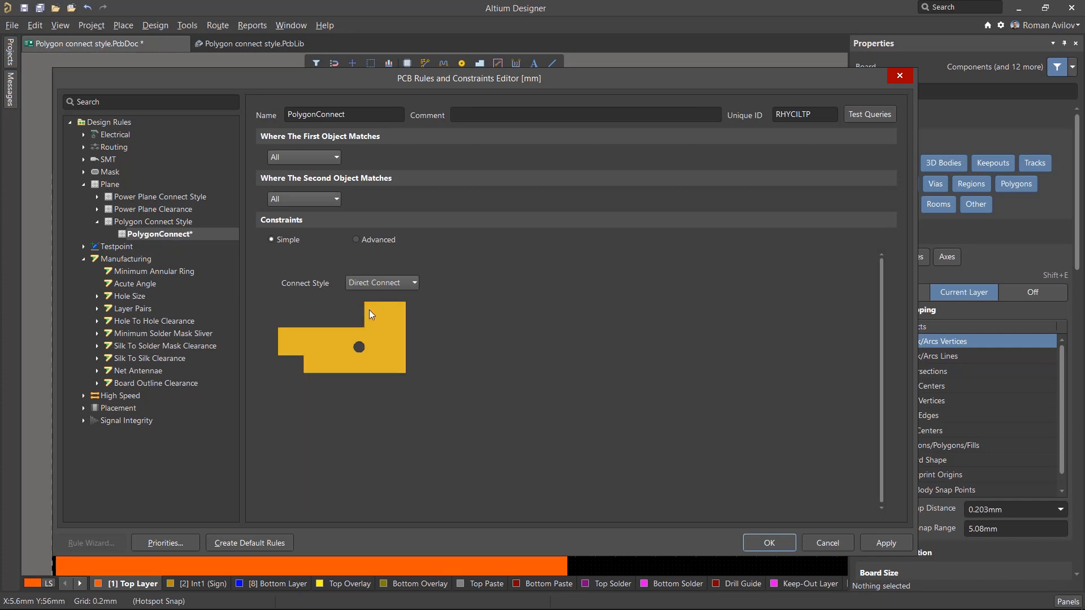
pyautogui.click(413, 283)
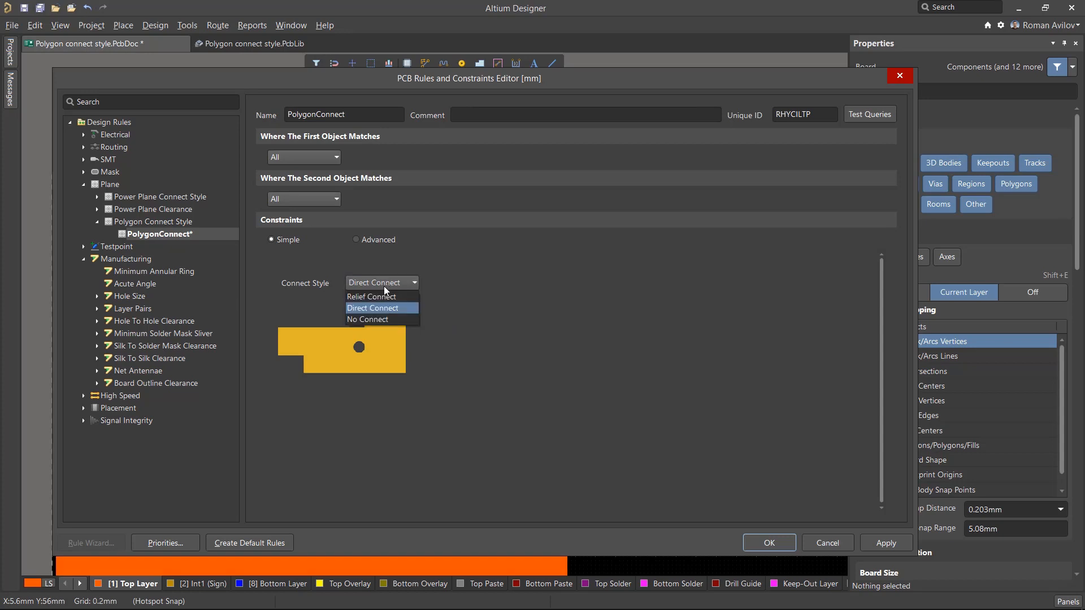
pyautogui.click(367, 318)
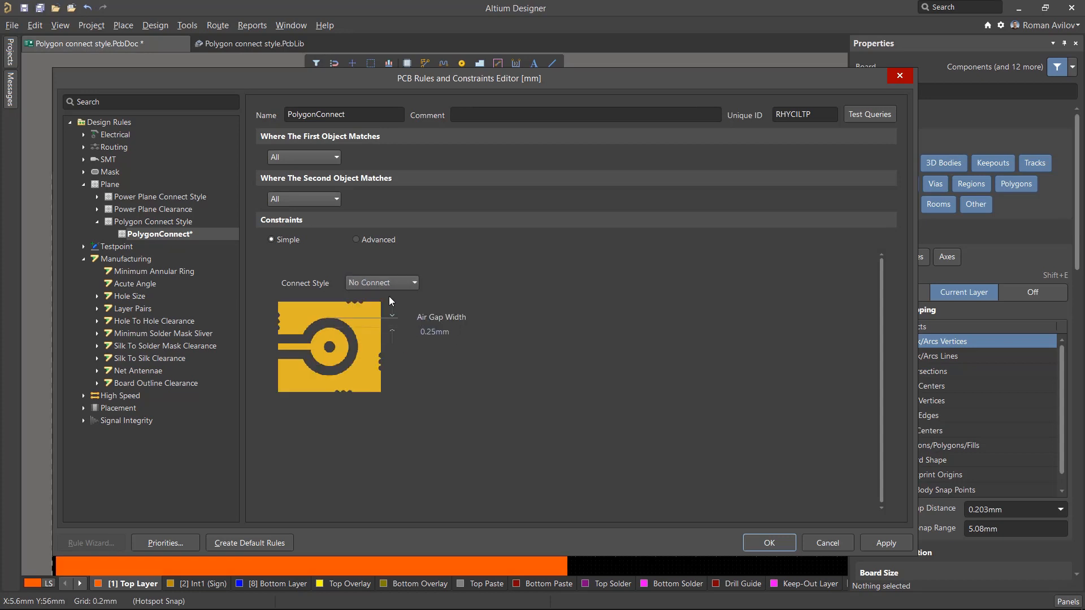
pyautogui.click(414, 282)
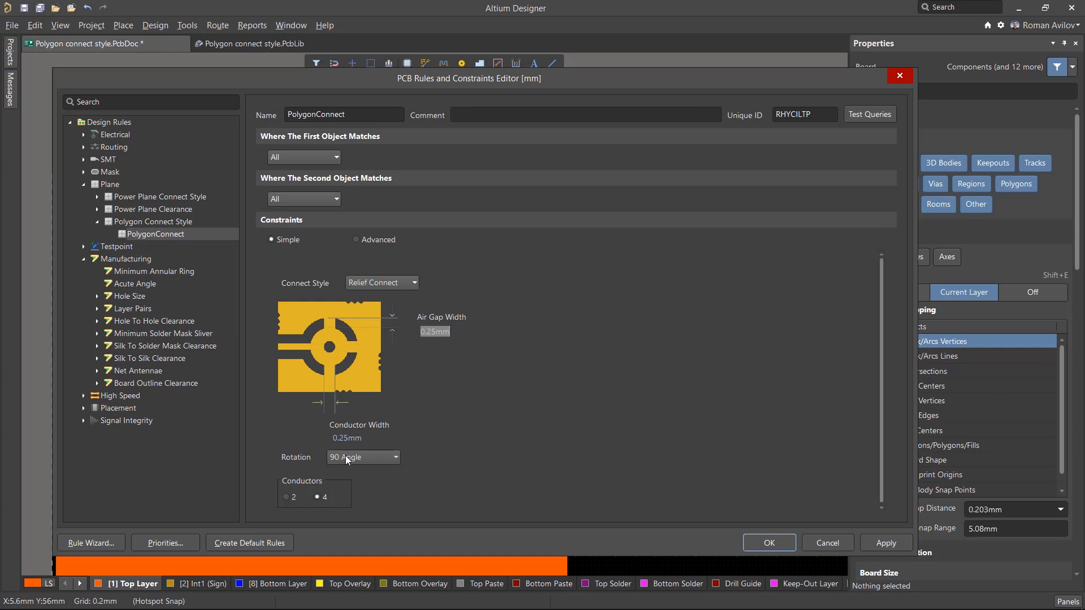
# Step: Set the relief spoke rotation to 45 degrees and the conductor count to 4
pyautogui.click(363, 458)
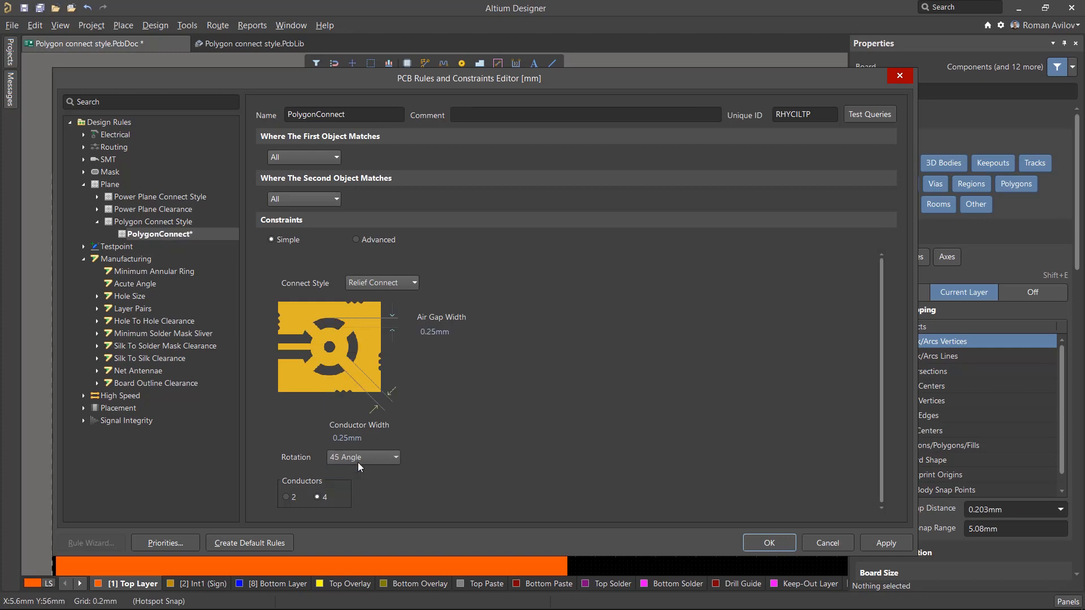
pyautogui.click(285, 497)
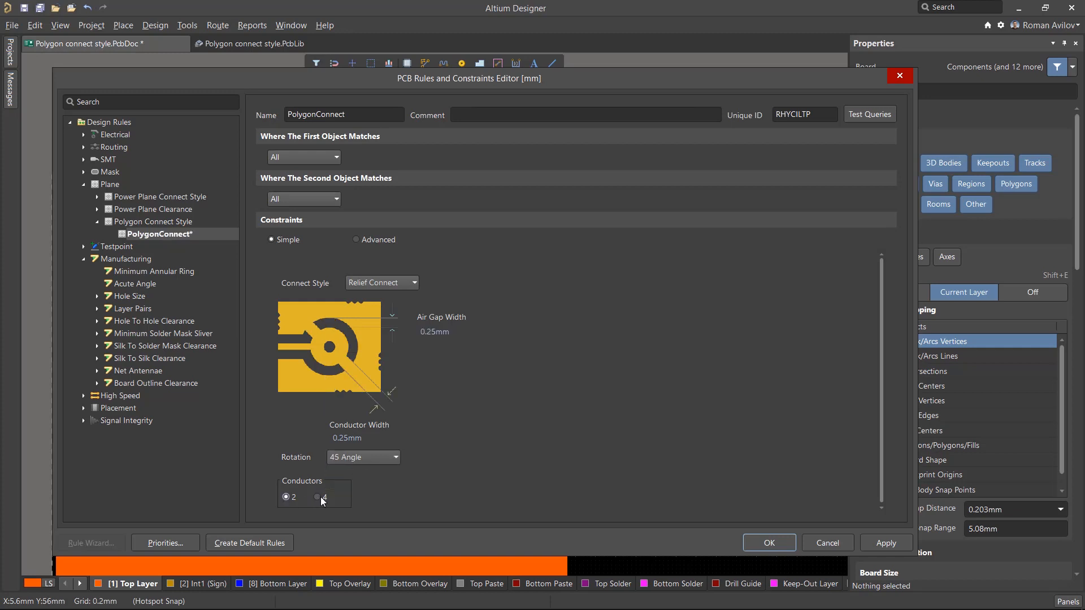
pyautogui.click(318, 498)
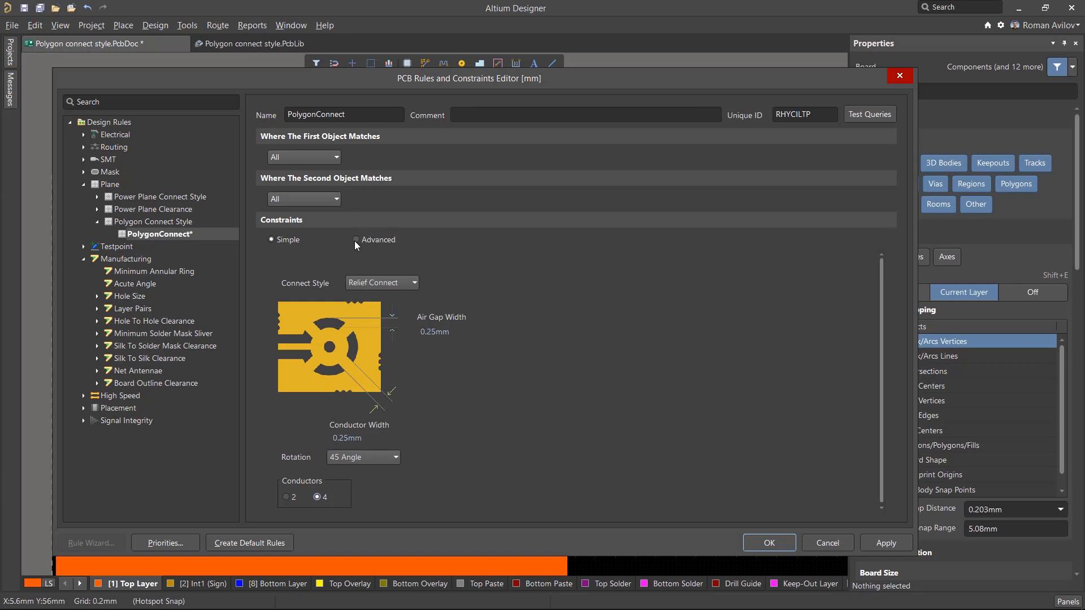
# Step: Switch to Advanced per-pad/via relief settings with 0.5 mm through-hole values, then apply the rule
pyautogui.click(356, 239)
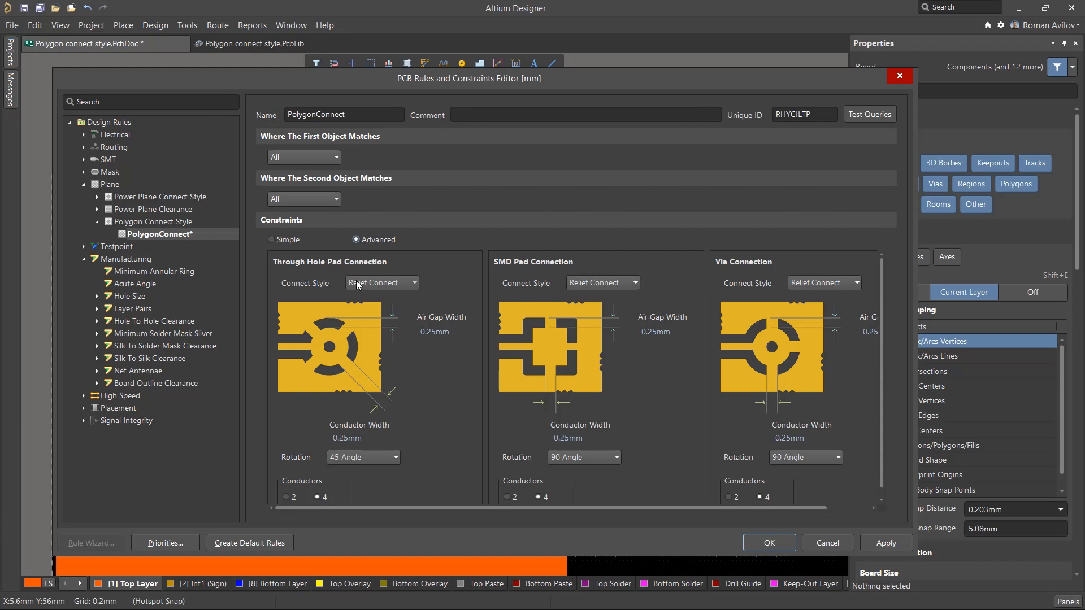
pyautogui.moveTo(473, 270)
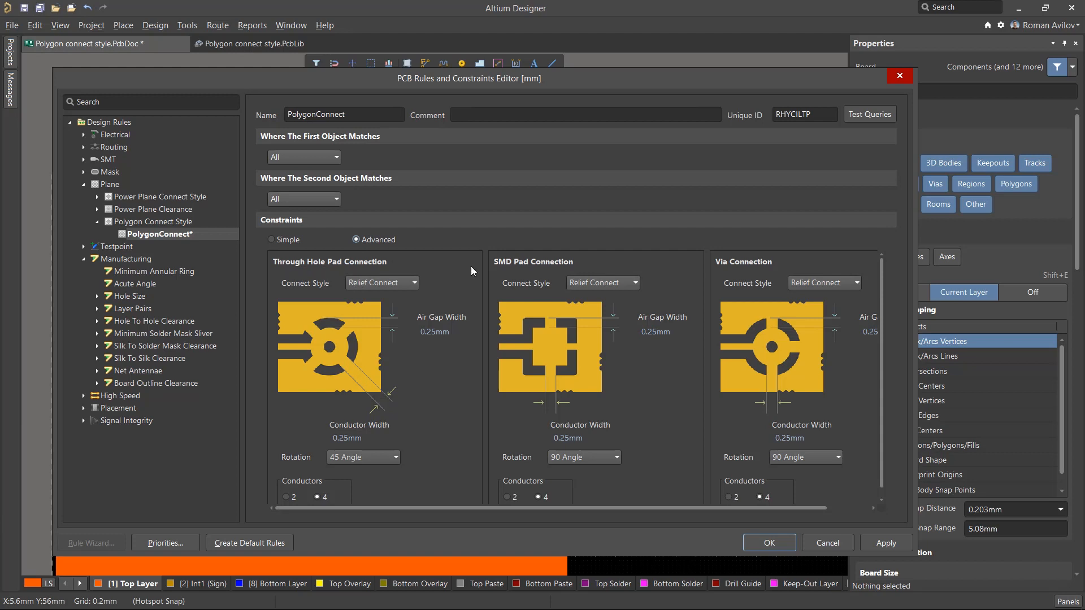
pyautogui.moveTo(737, 267)
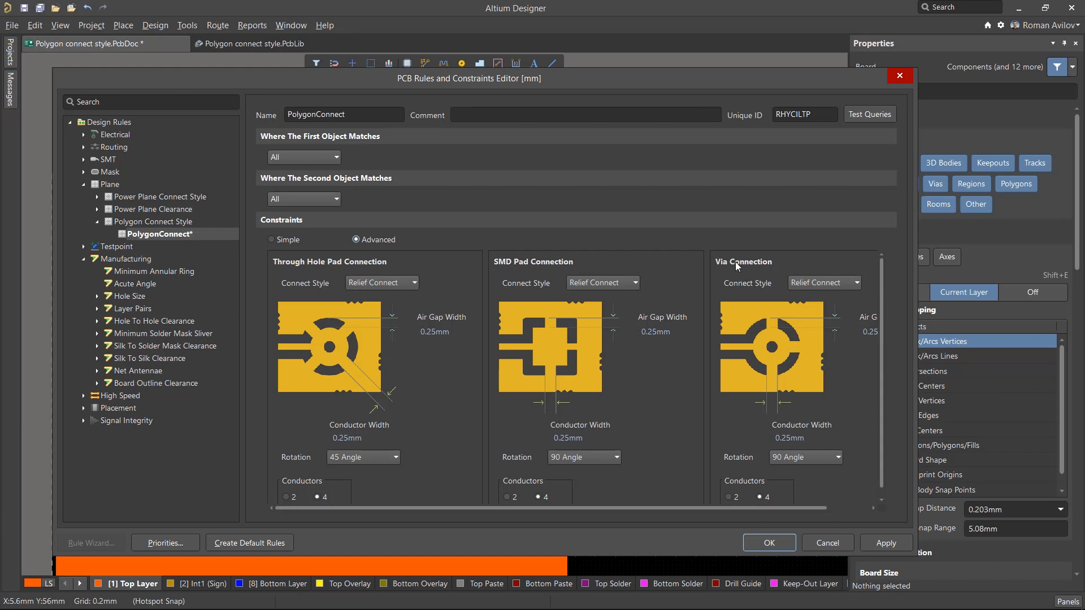
pyautogui.moveTo(397, 359)
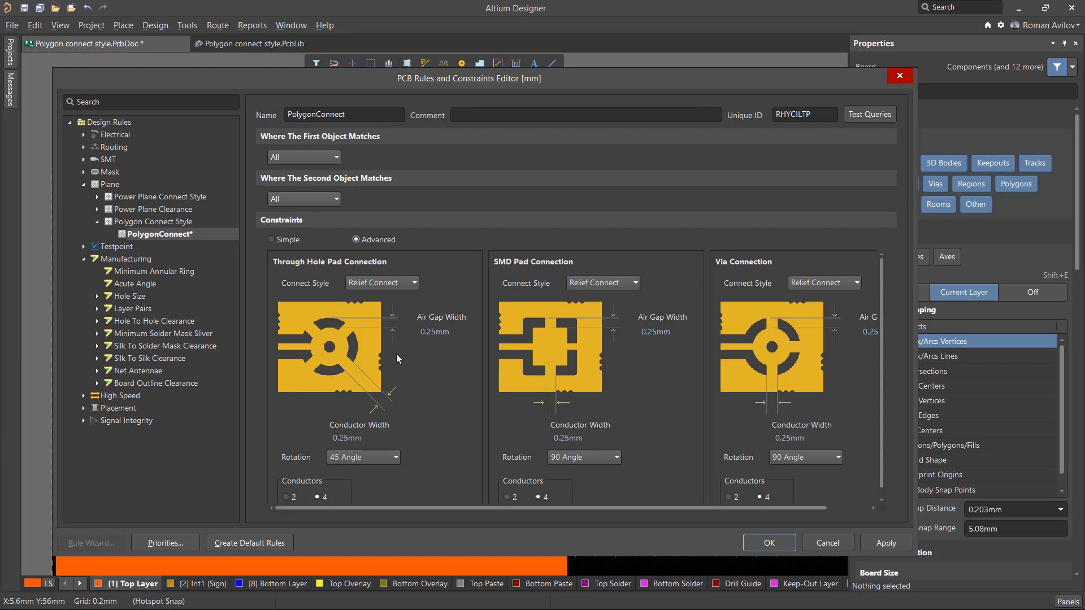
pyautogui.tripleClick(434, 331)
pyautogui.write('0.5')
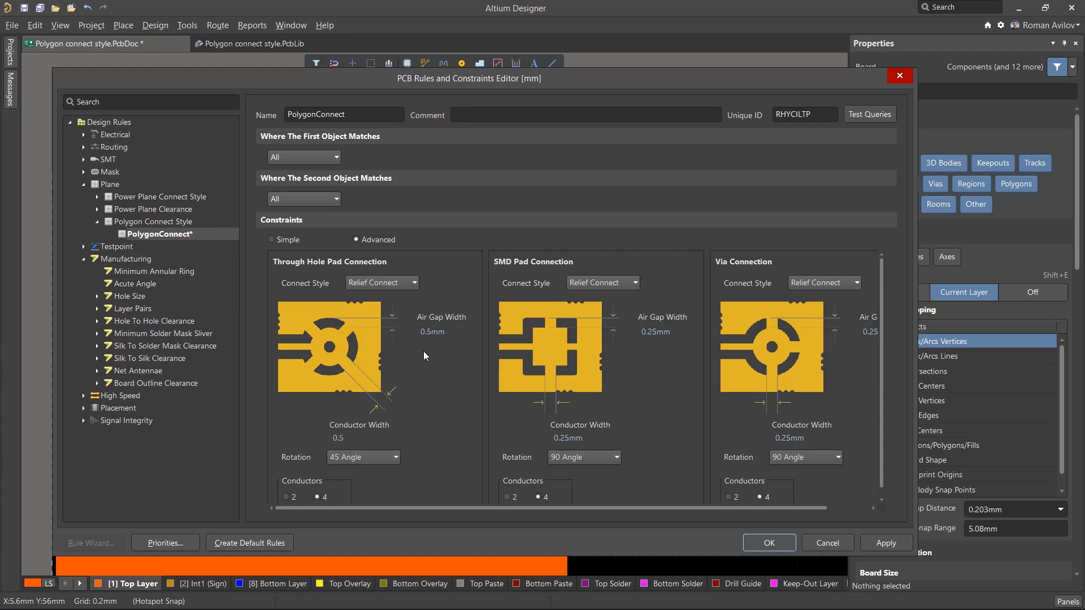
pyautogui.moveTo(566, 292)
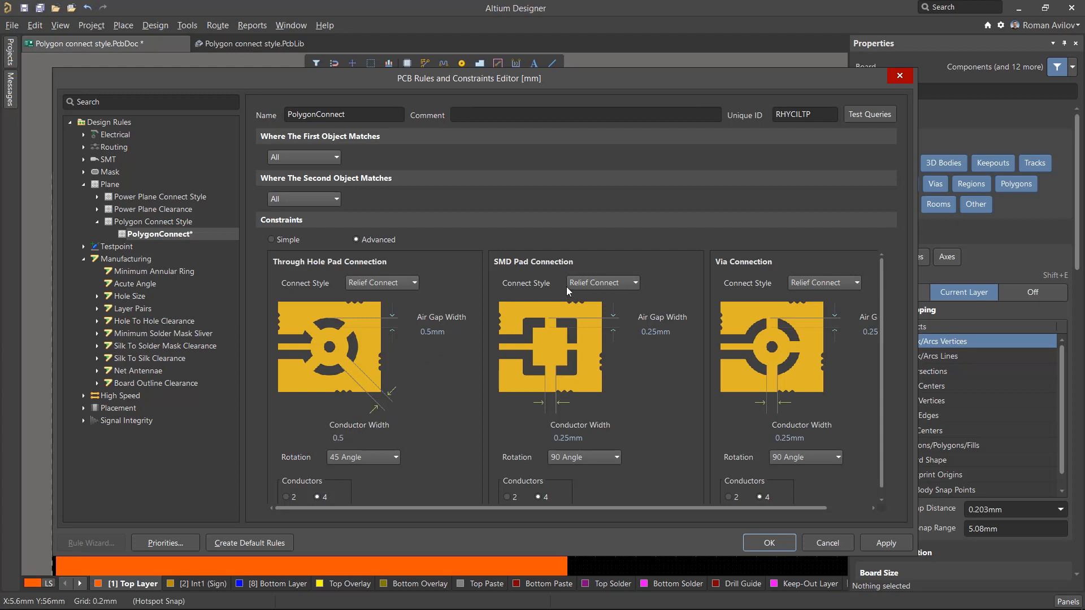
pyautogui.moveTo(643, 326)
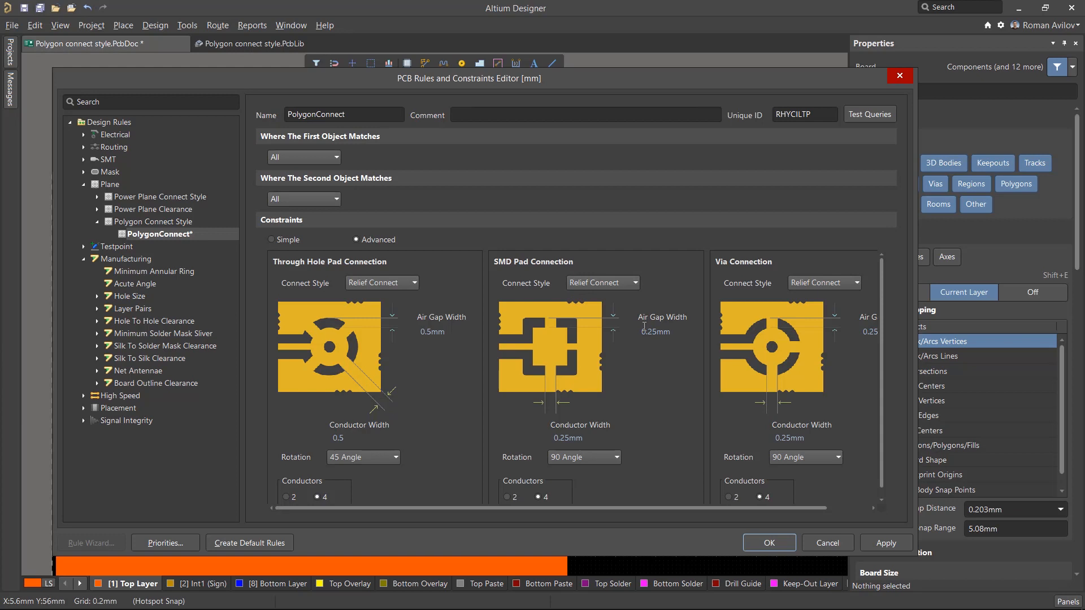
pyautogui.moveTo(553, 434)
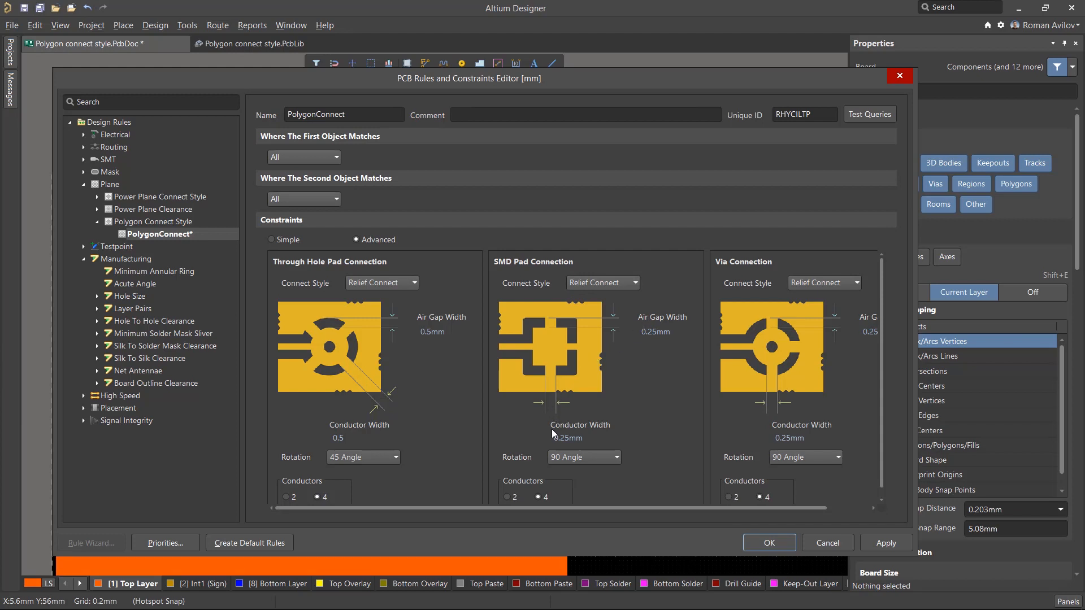
pyautogui.click(856, 283)
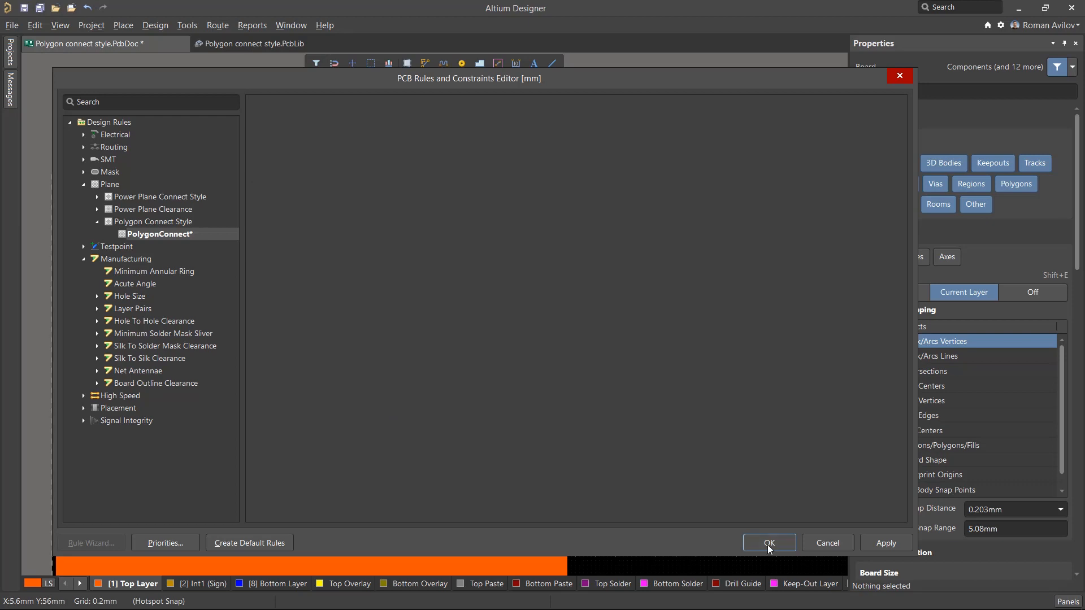
pyautogui.click(769, 543)
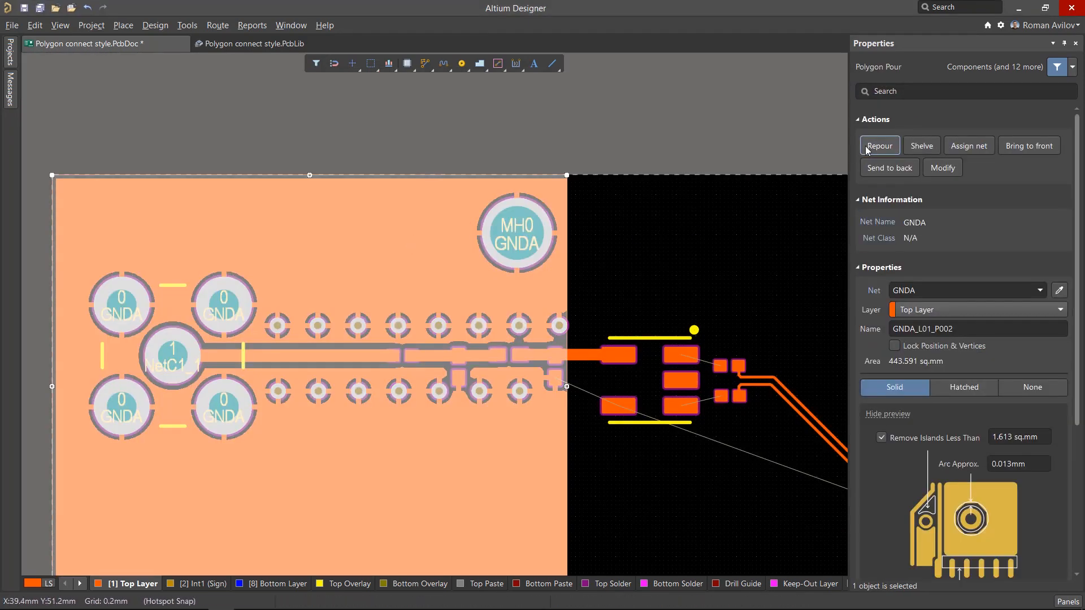
# Step: Repour the GNDA polygon and select pad 4 on net GNDA
pyautogui.click(880, 146)
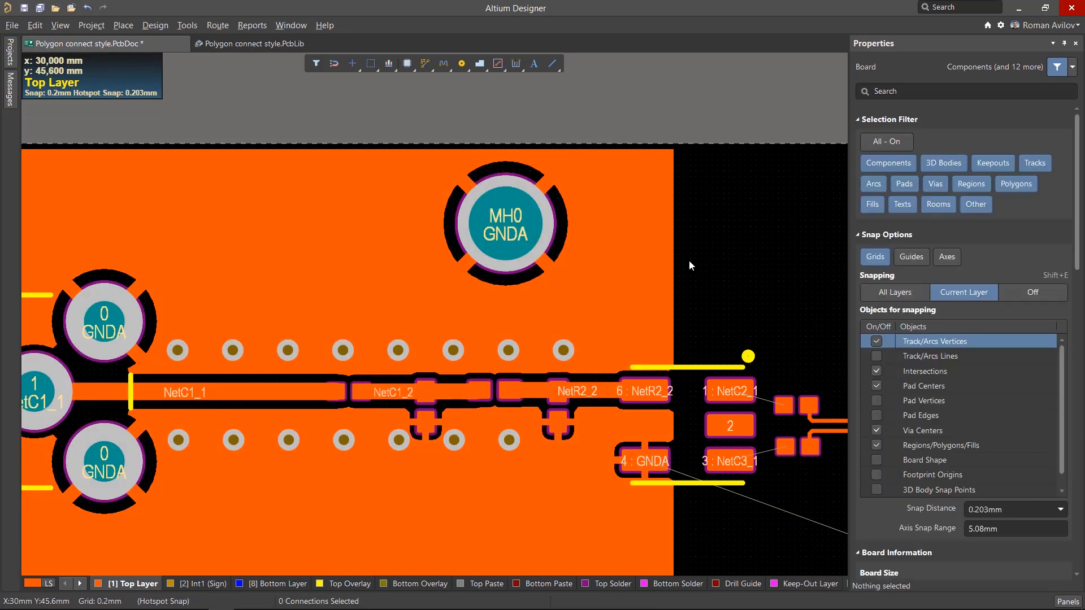
pyautogui.click(504, 222)
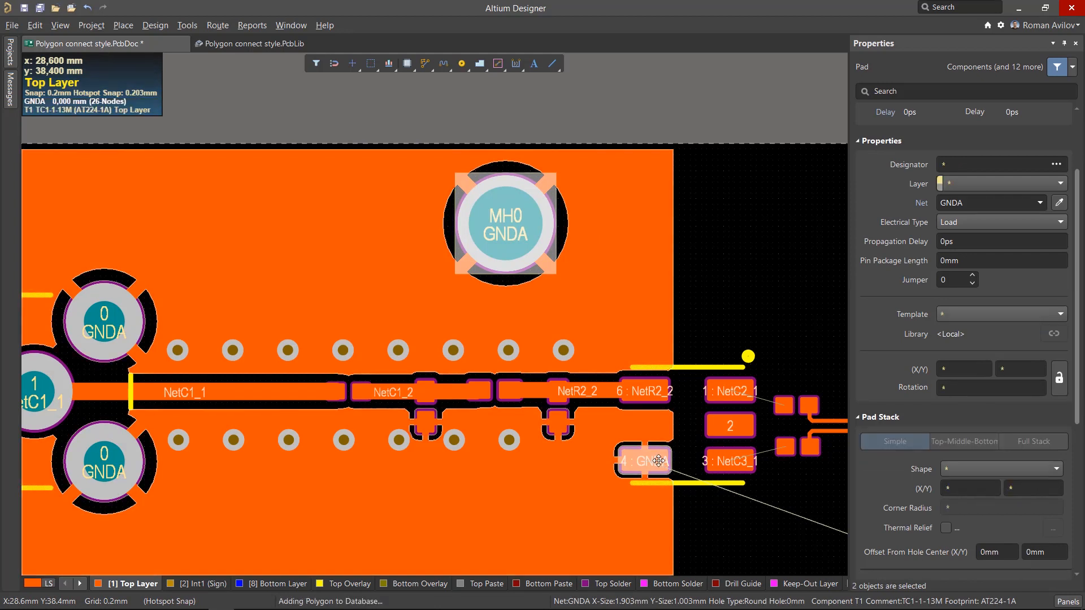
pyautogui.press('shift')
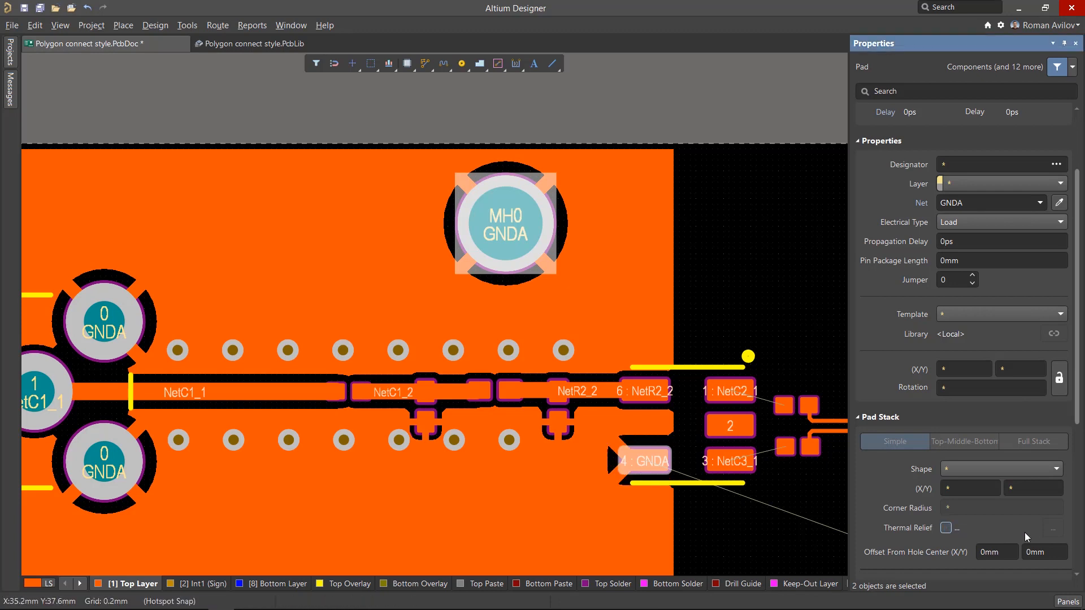
# Step: Override the pad's polygon connection to Direct Connect and confirm
pyautogui.click(1052, 528)
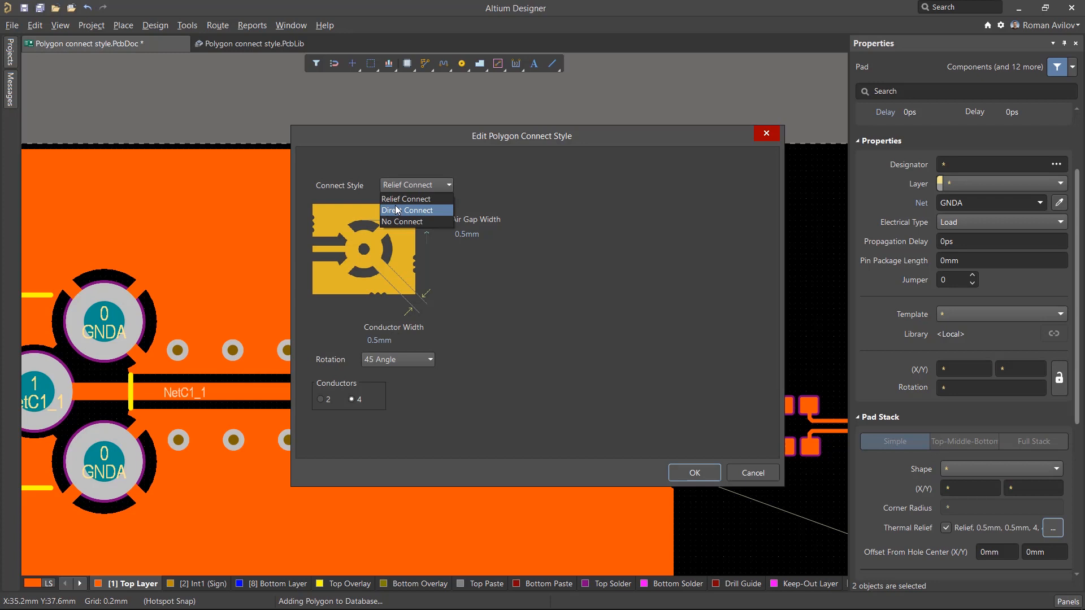
pyautogui.click(407, 210)
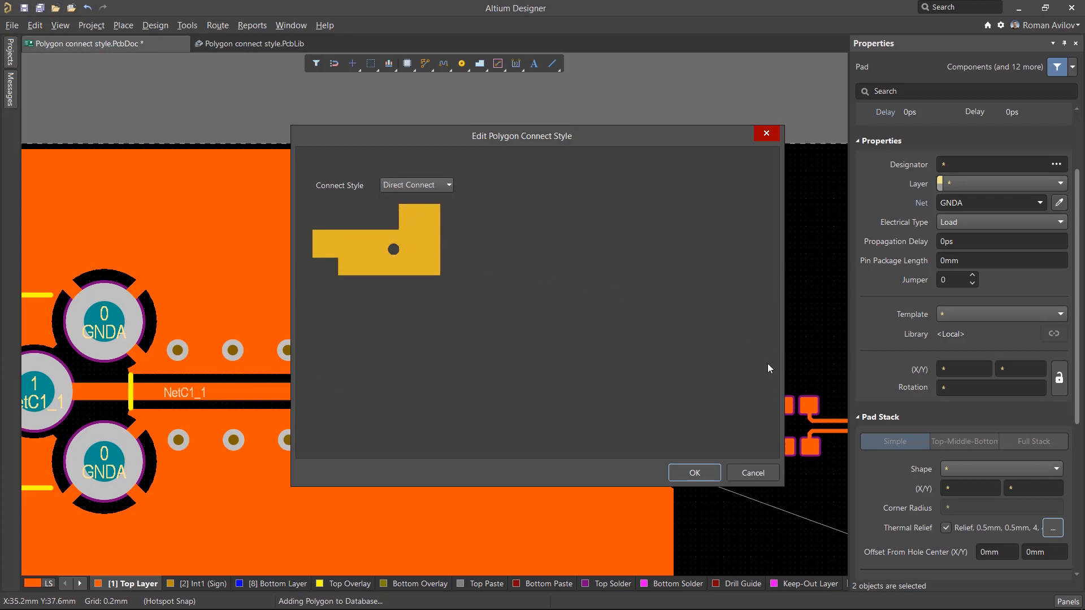
pyautogui.click(693, 473)
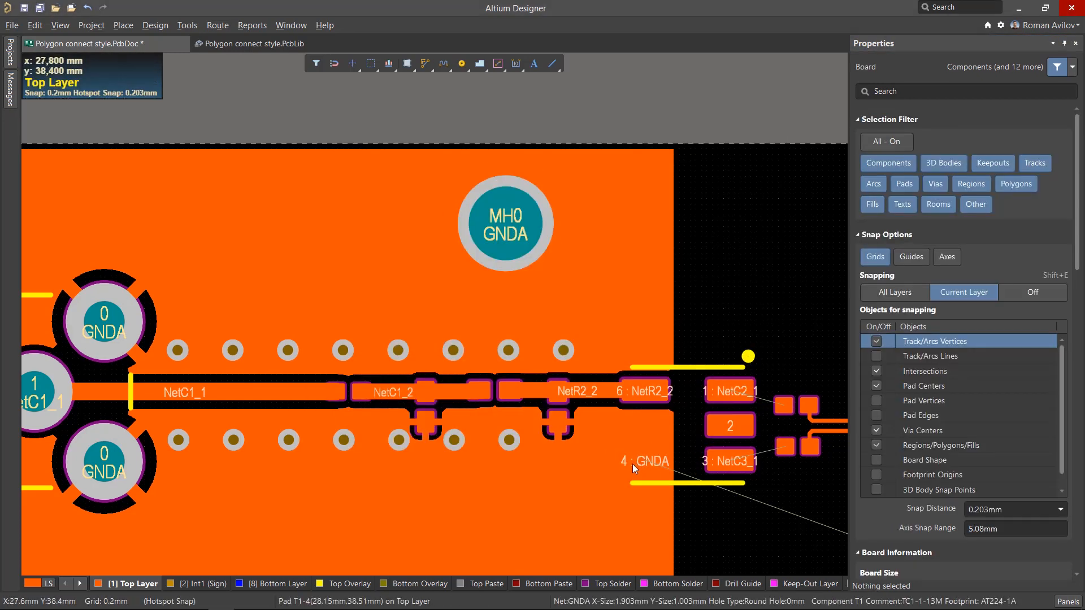
pyautogui.click(253, 44)
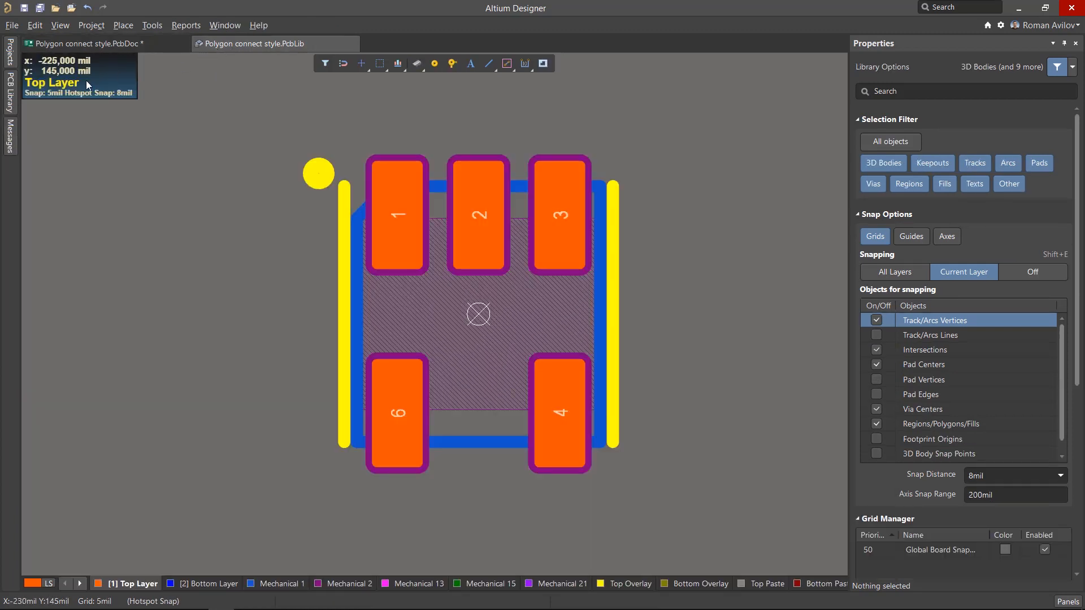
# Step: Update the PCB from the AT224-1A footprint excluding thermal relief overrides, then return to the board
pyautogui.click(9, 90)
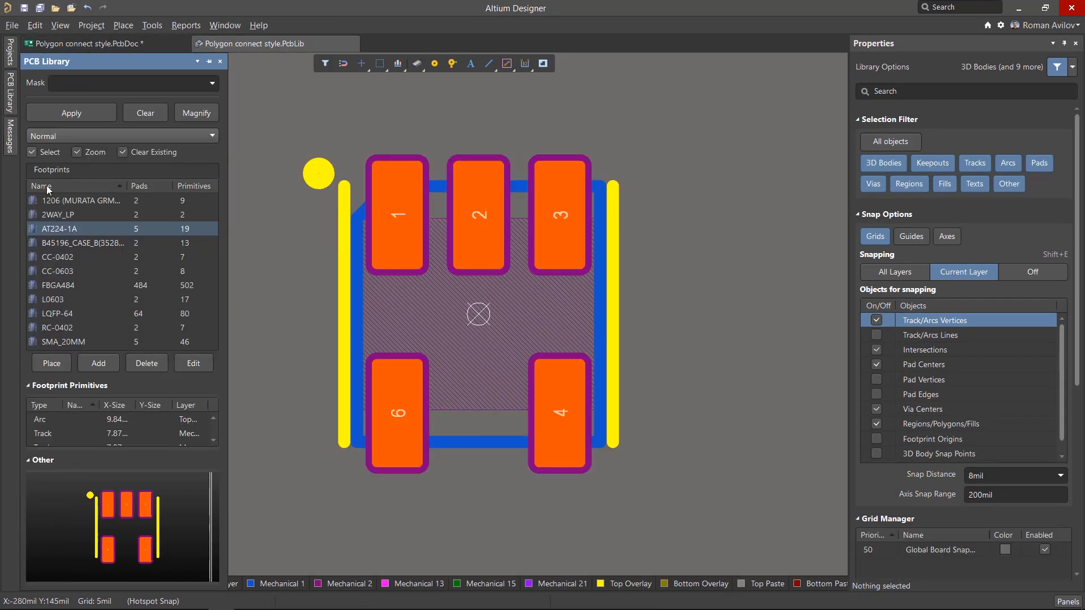
pyautogui.rightClick(76, 228)
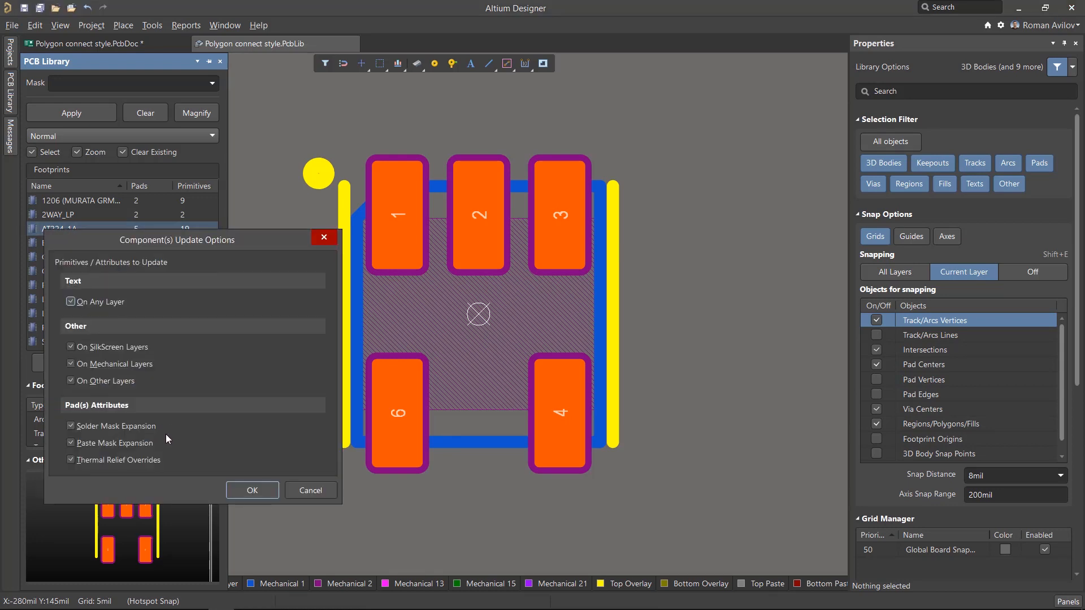
pyautogui.moveTo(144, 457)
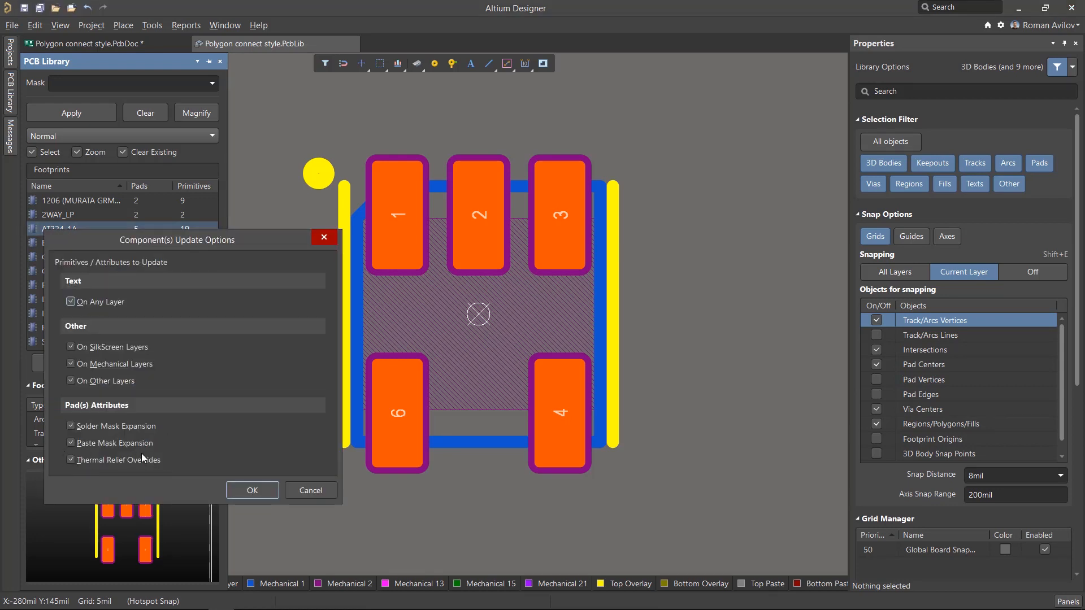
pyautogui.click(70, 460)
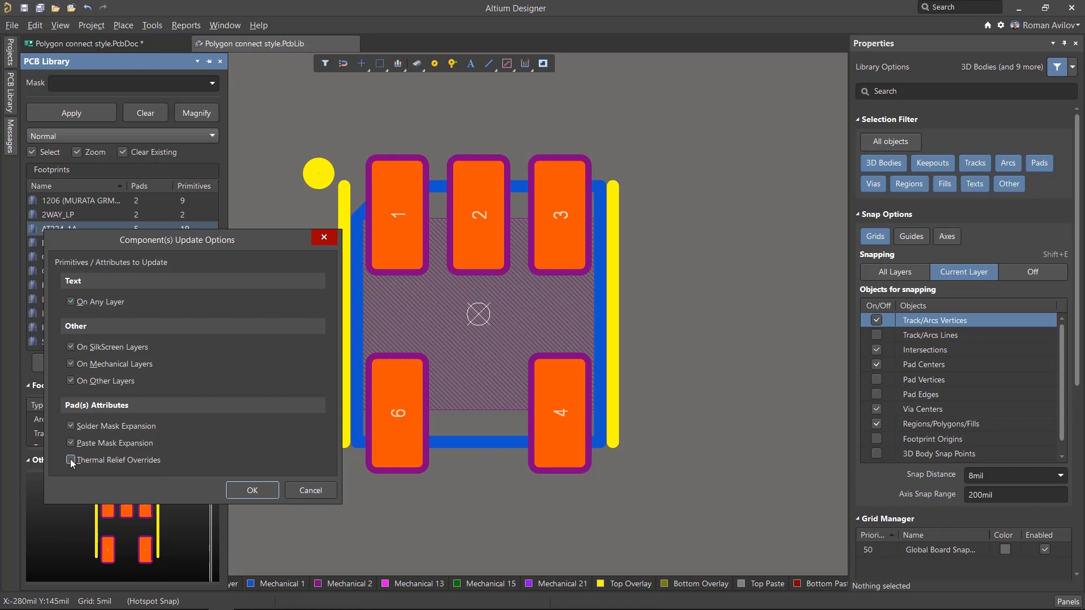
pyautogui.click(252, 489)
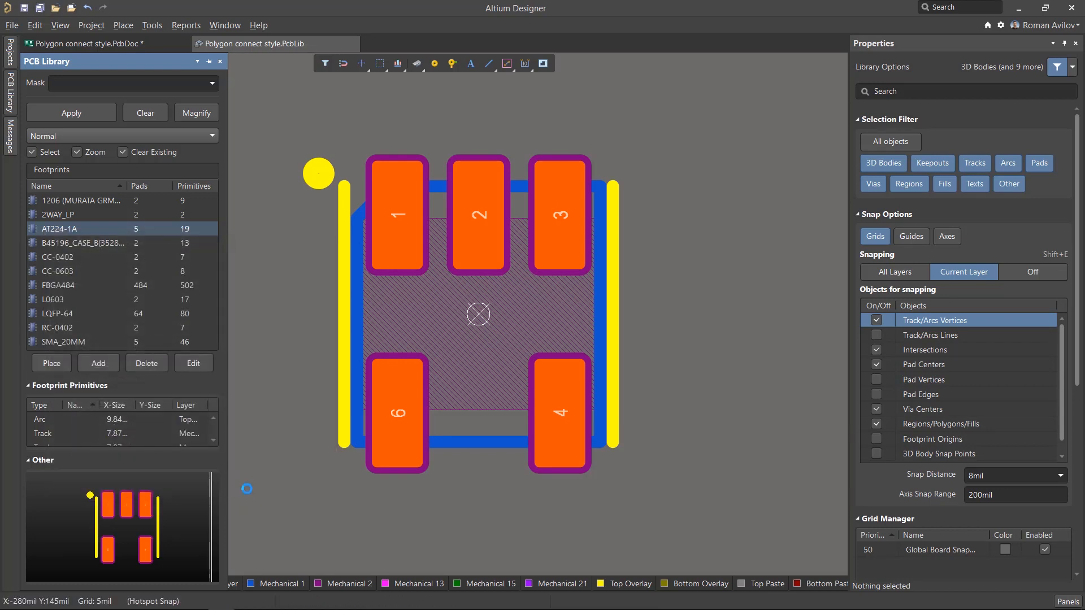
pyautogui.click(82, 44)
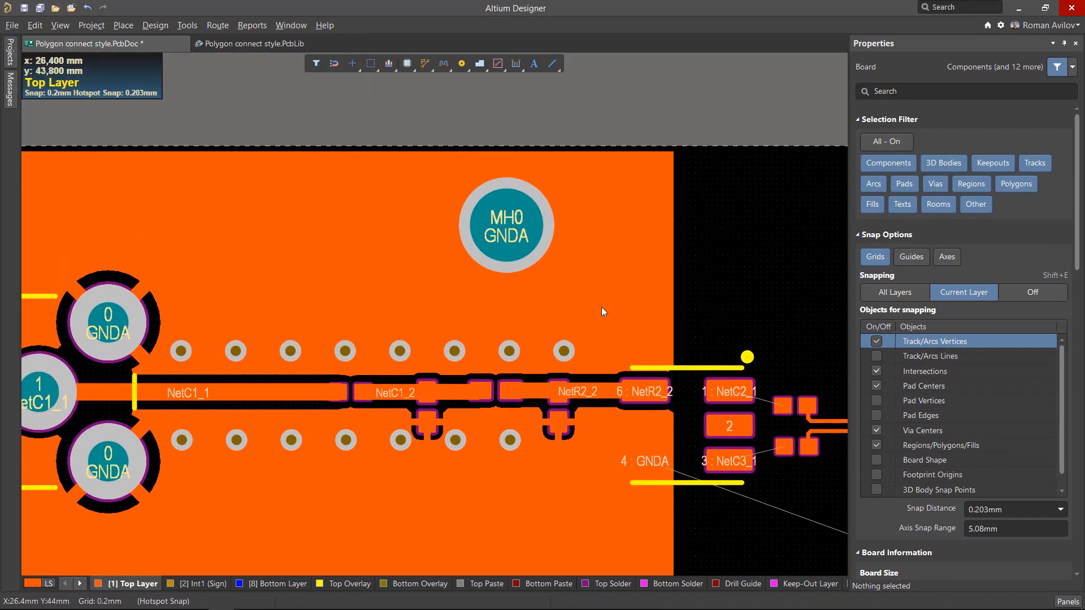
pyautogui.moveTo(603, 310)
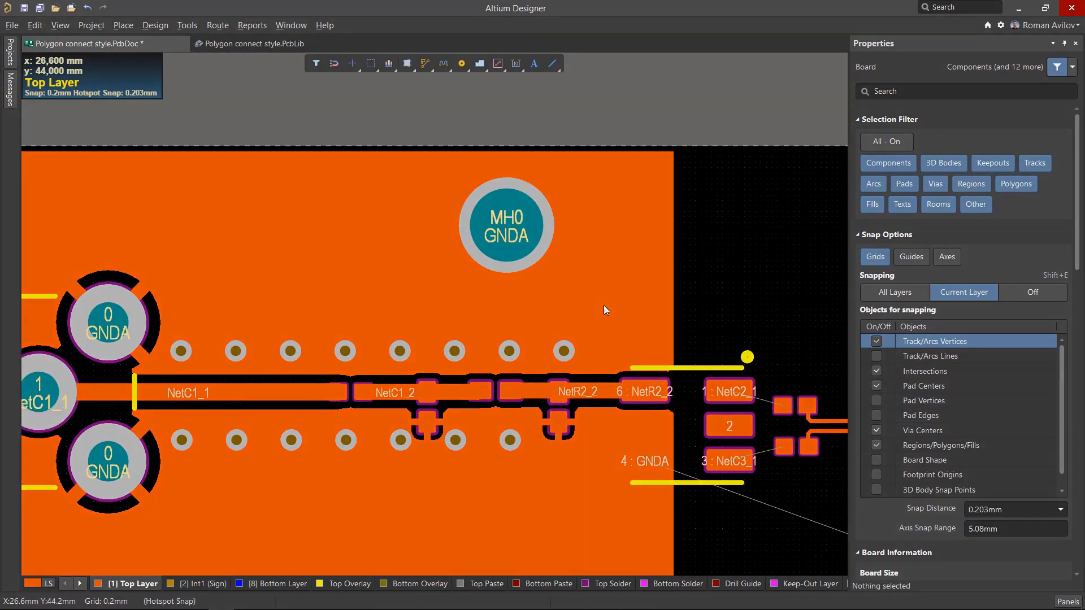